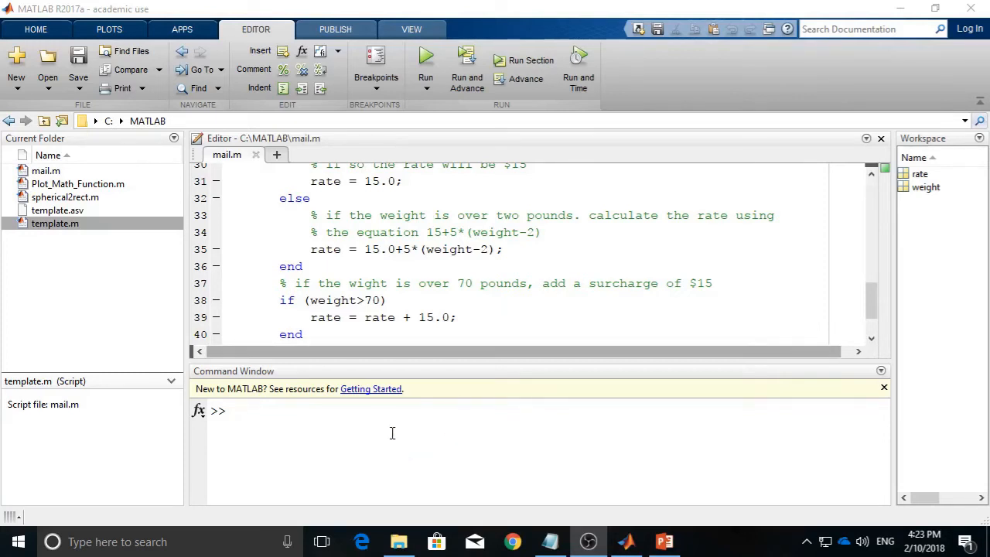
Run mail with a 1.5-pound weight, which stops on the undefined 'fprinf' error at line 42.
click(379, 418)
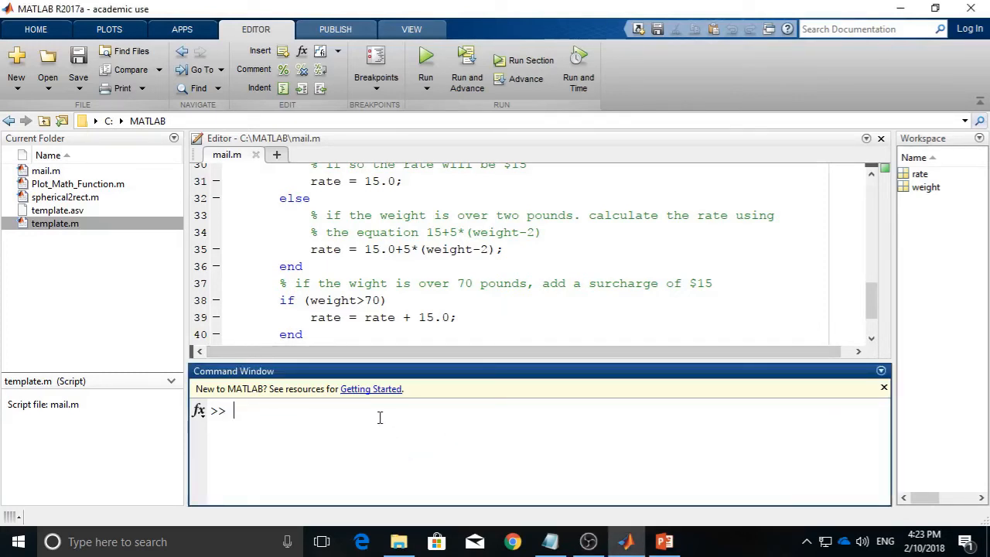
text(mail)
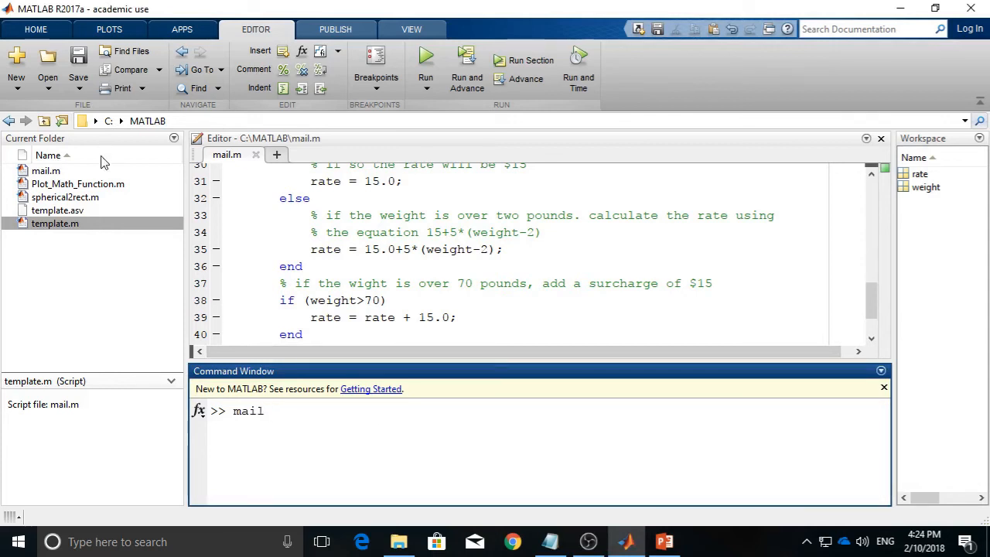
mouse_move(296, 410)
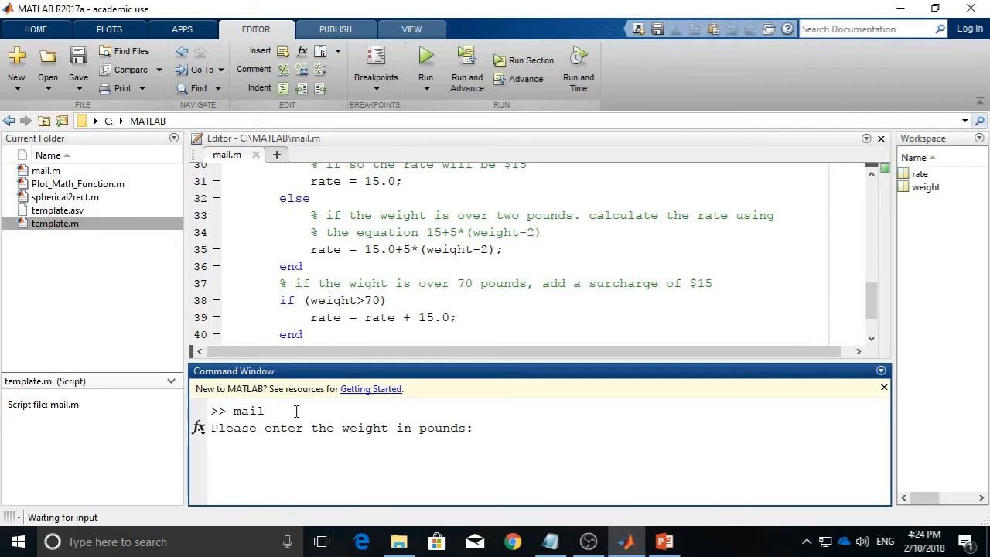
mouse_move(532, 428)
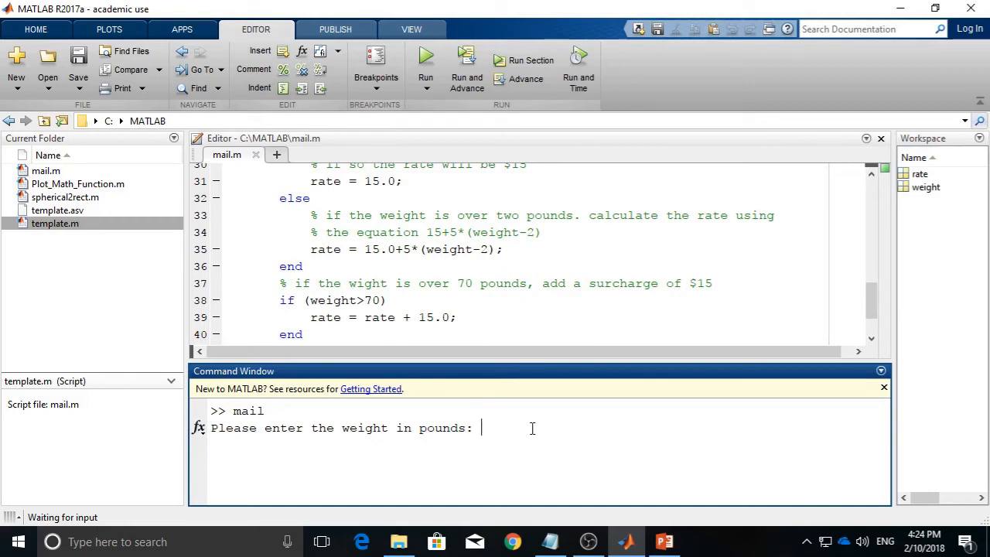
text(1.5)
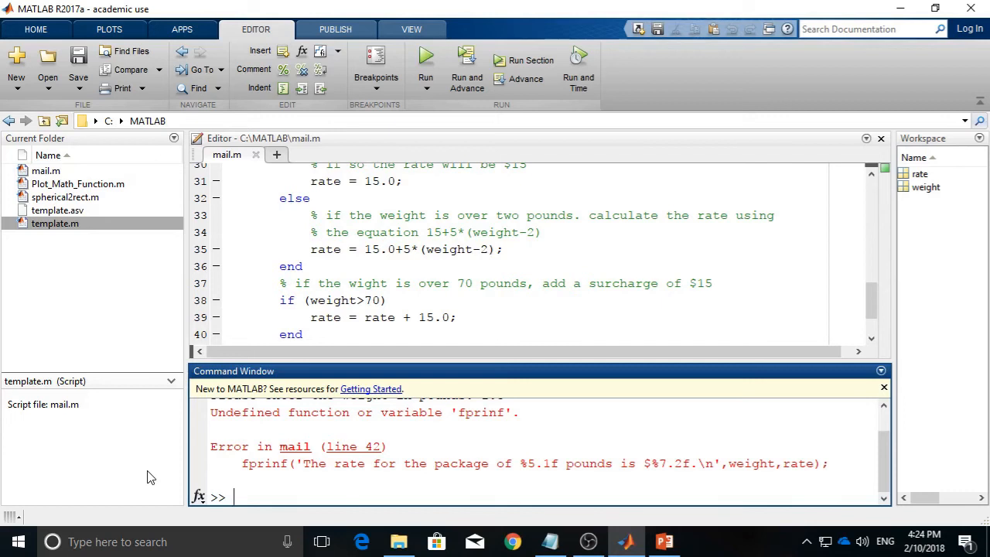
mouse_move(492, 416)
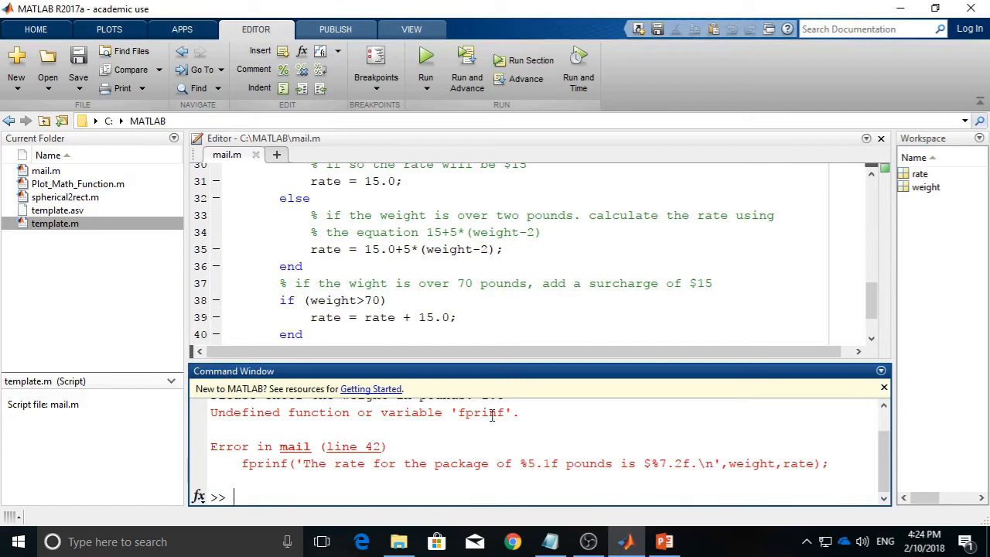
mouse_move(532, 294)
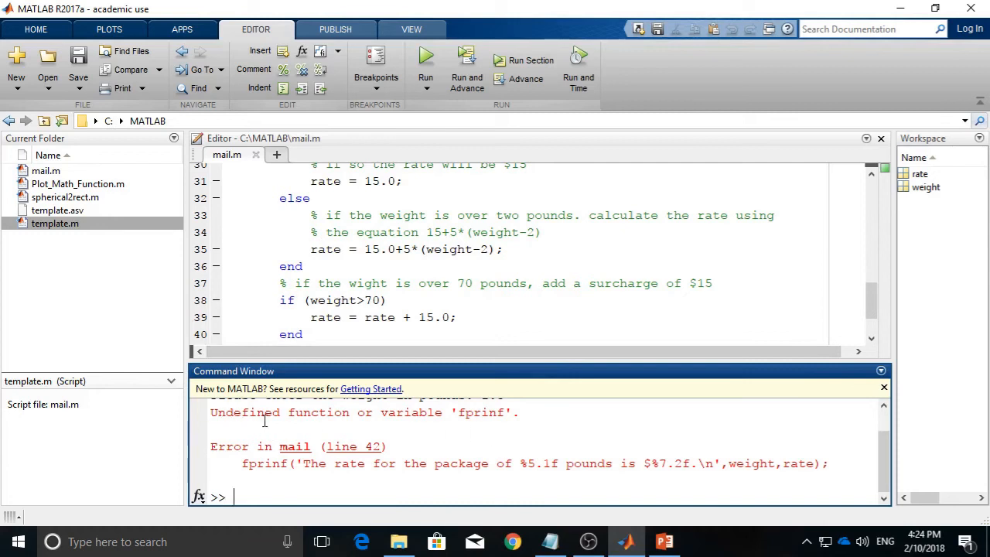
mouse_move(446, 419)
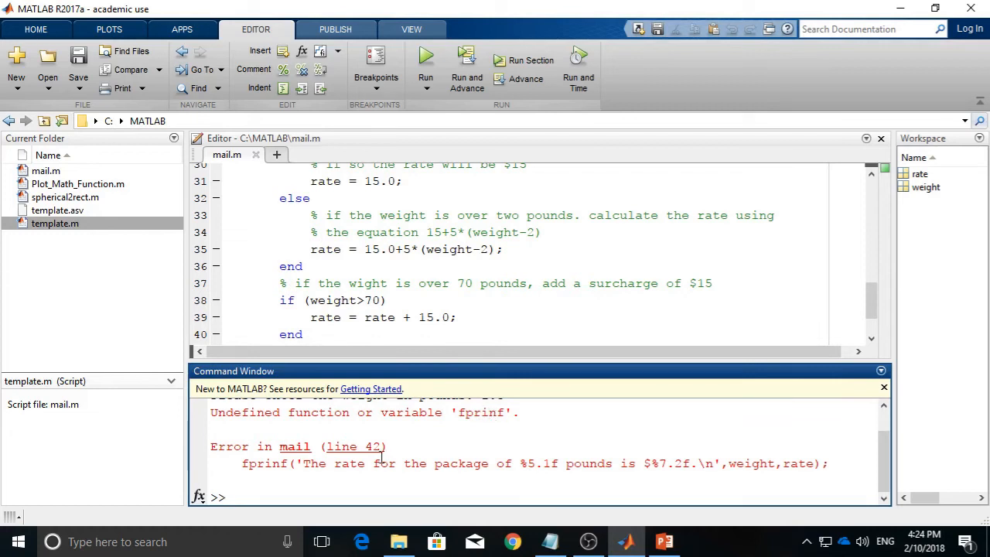
mouse_move(364, 455)
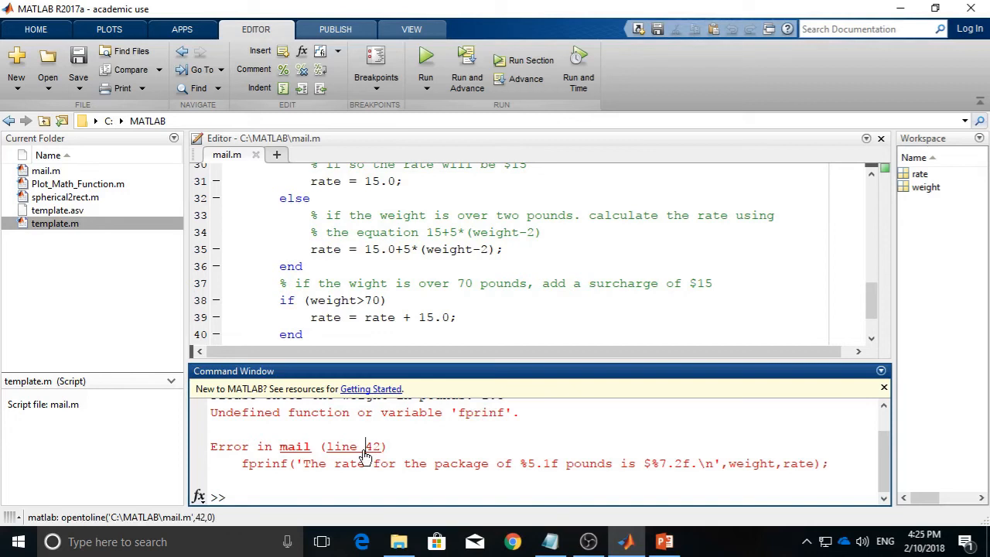
Go to line 42 of mail.m, change fprinf to fprintf, and save the script.
click(374, 446)
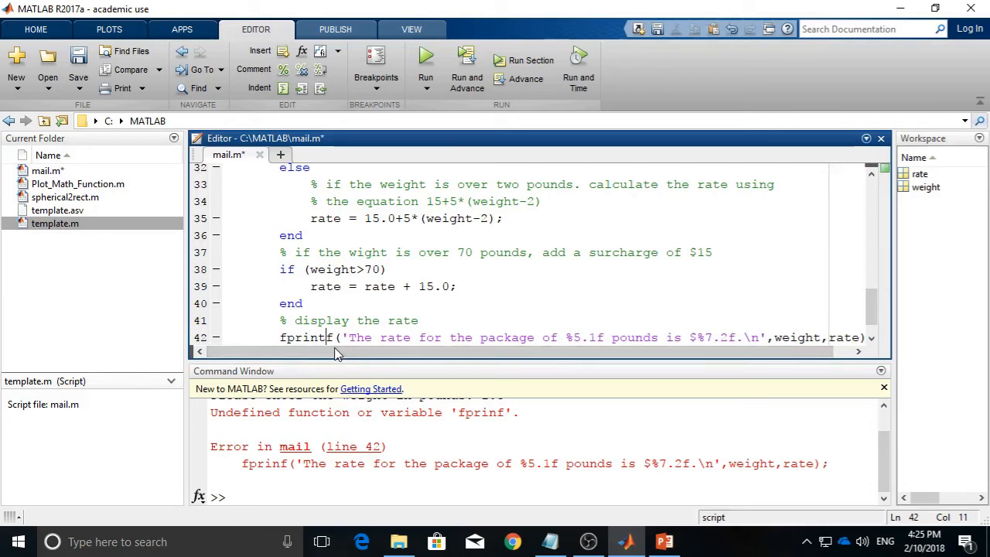
scroll(up, 3)
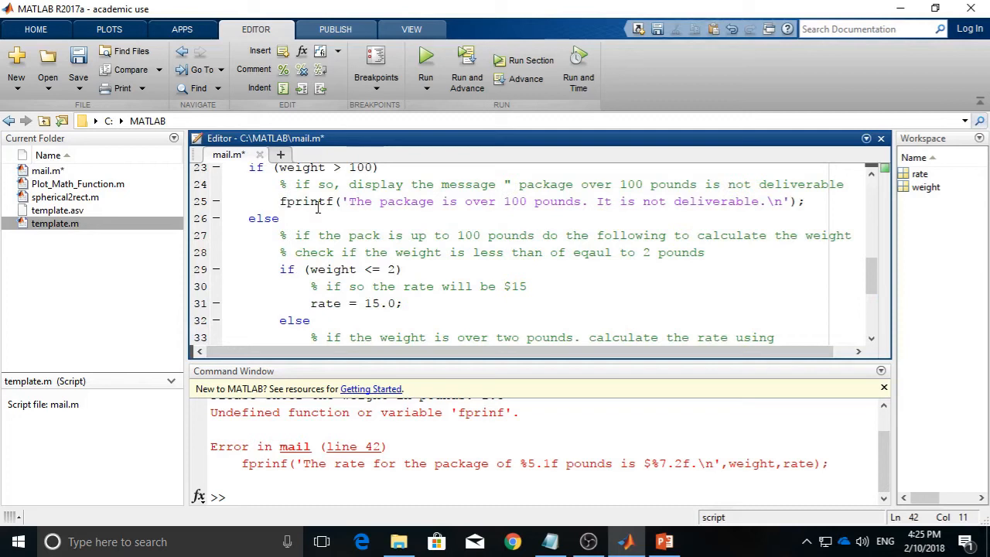
scroll(down, 3)
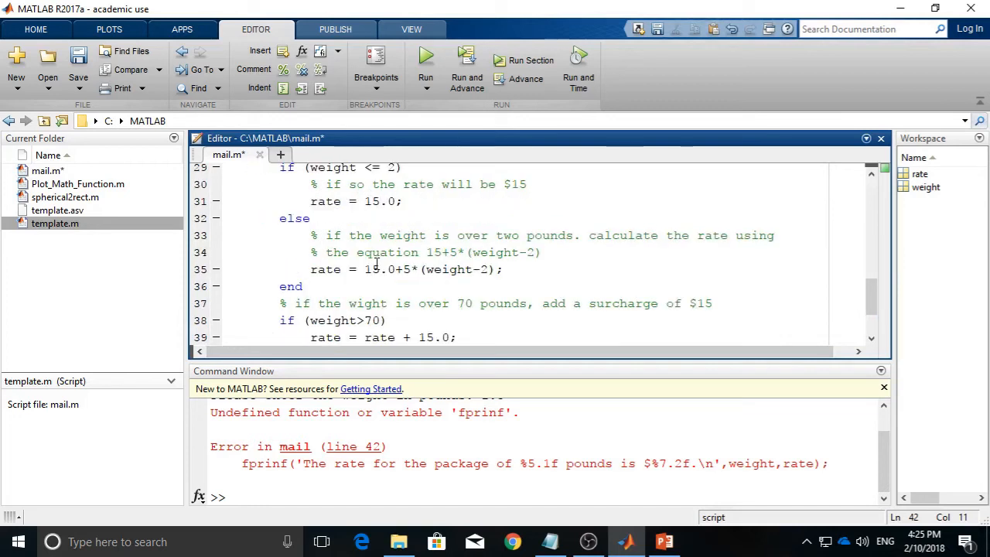
scroll(down, 3)
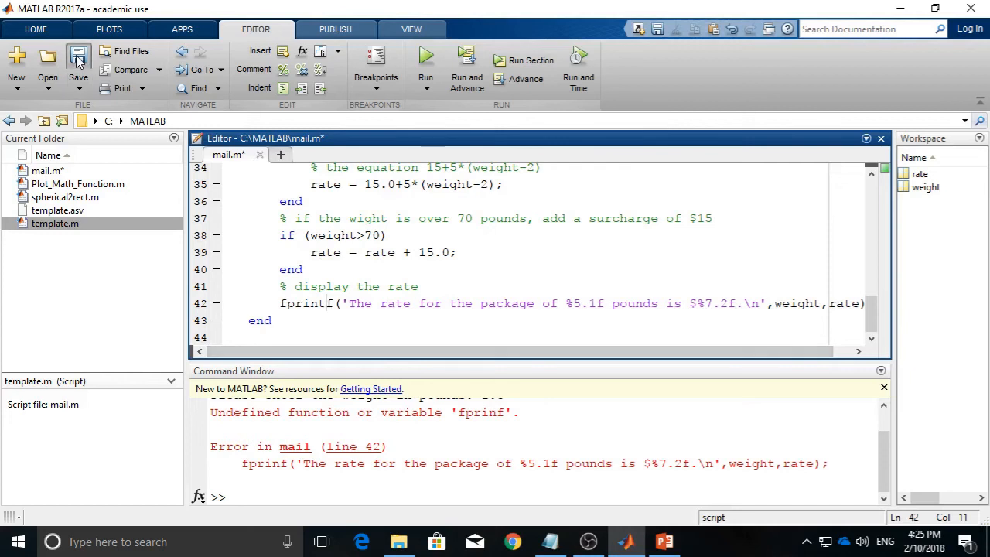
click(77, 62)
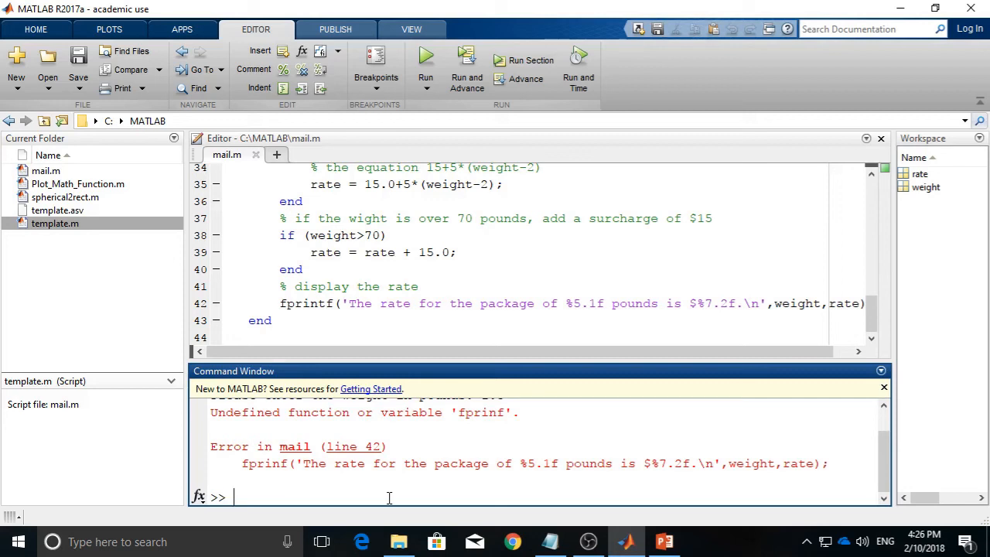
Run mail with a 1.5-pound package for a $15.00 rate, then start mail again.
text(mail)
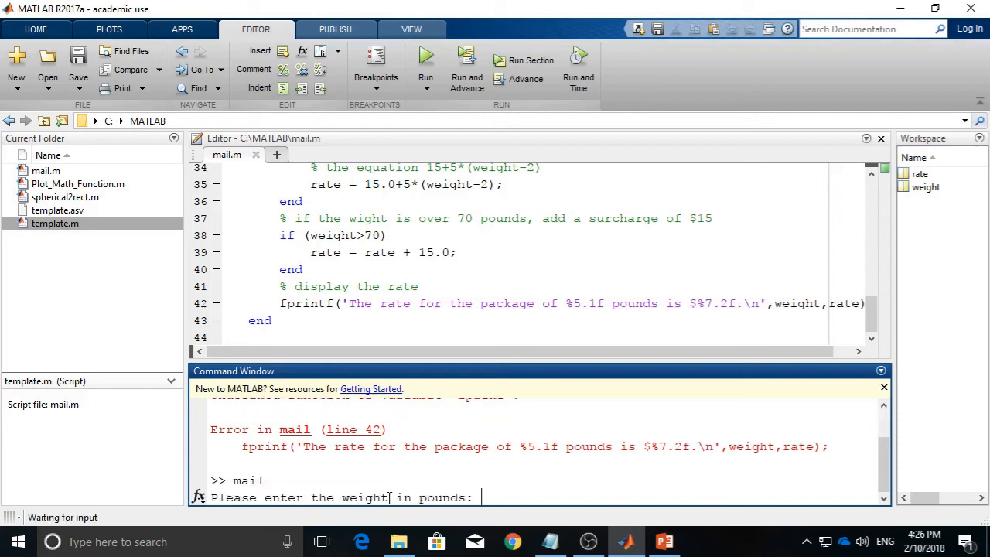
text(1)
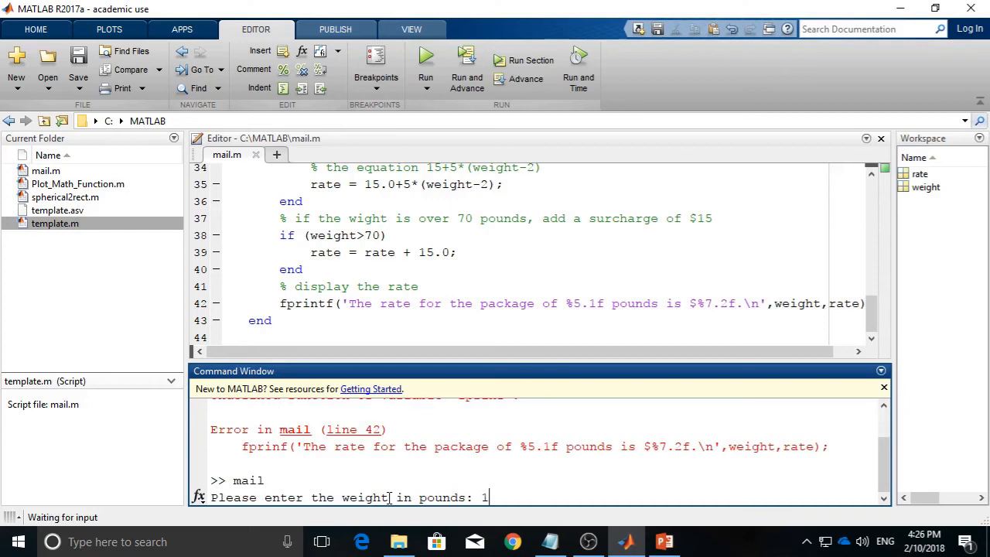
text(.5)
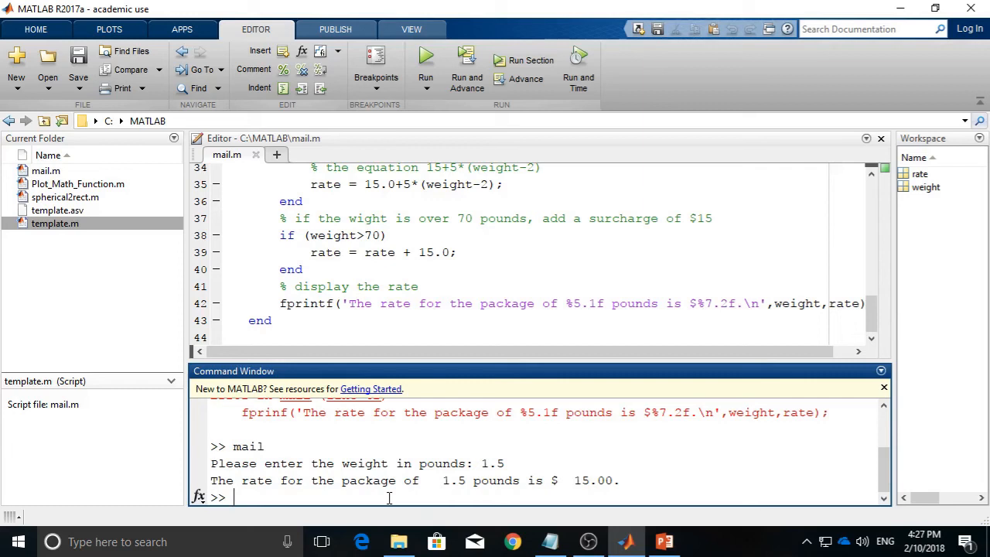
text(1.5)
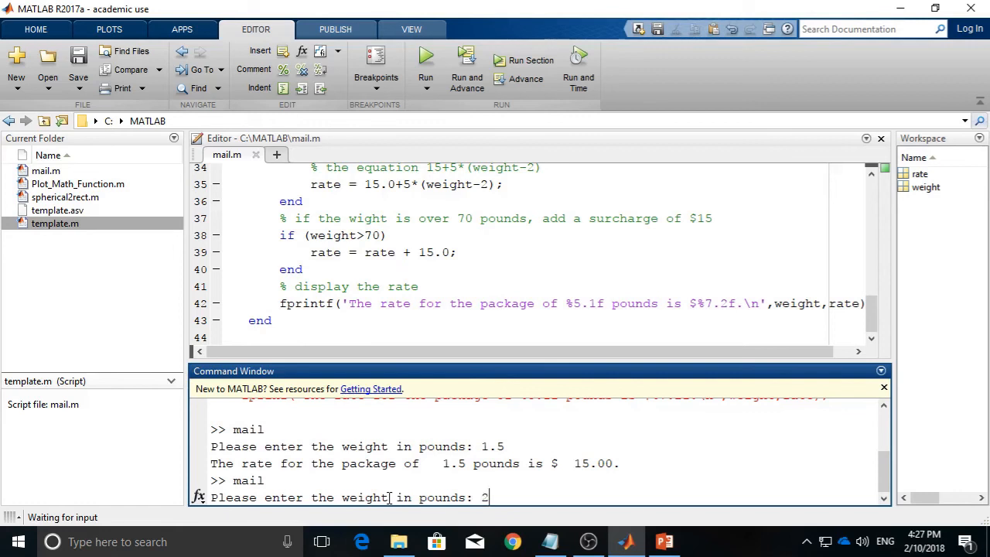
Enter a weight of 24.7 pounds to get a $128.50 rate.
text(4.7)
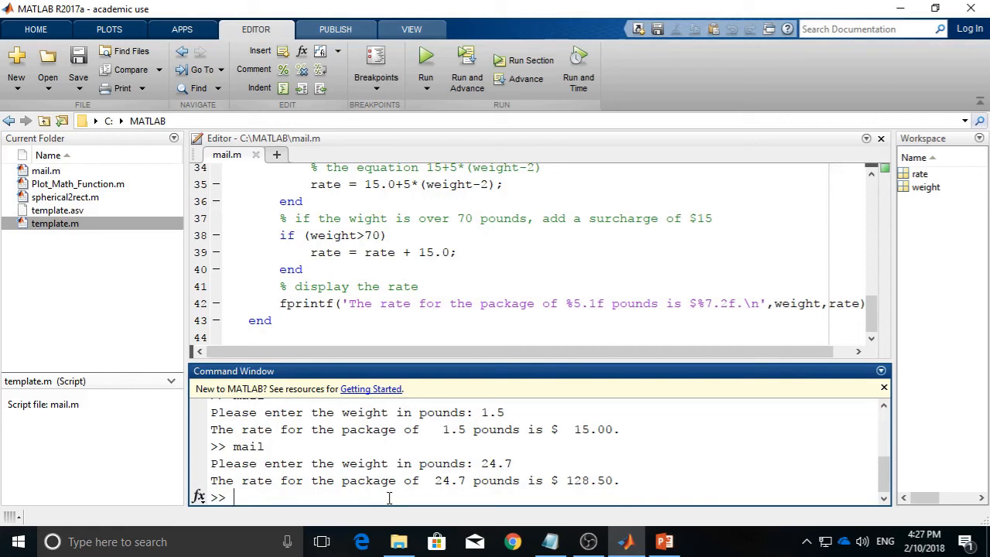
Run mail with 102 pounds, getting the undeliverable message, then start mail again.
text(mail)
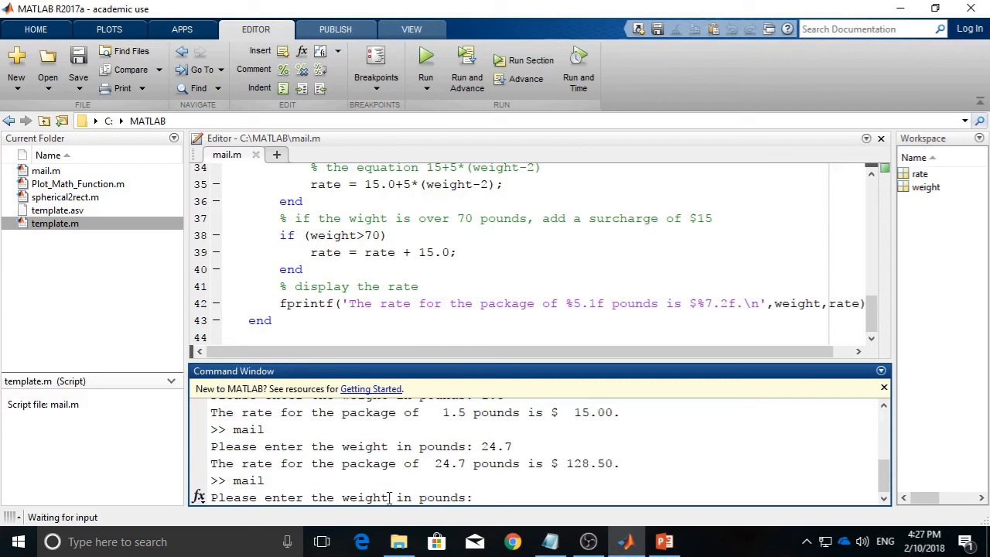
text(10)
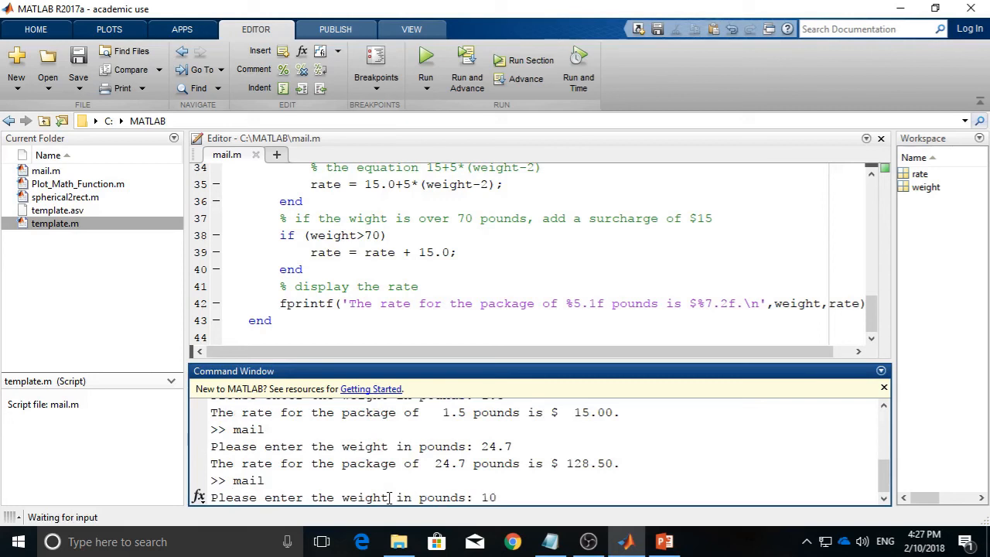
text(102)
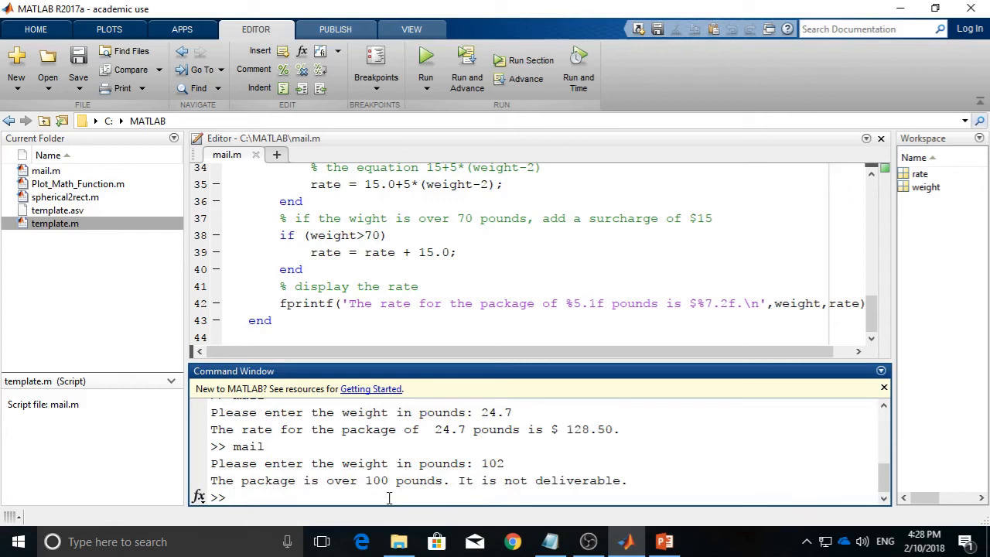
text(mail)
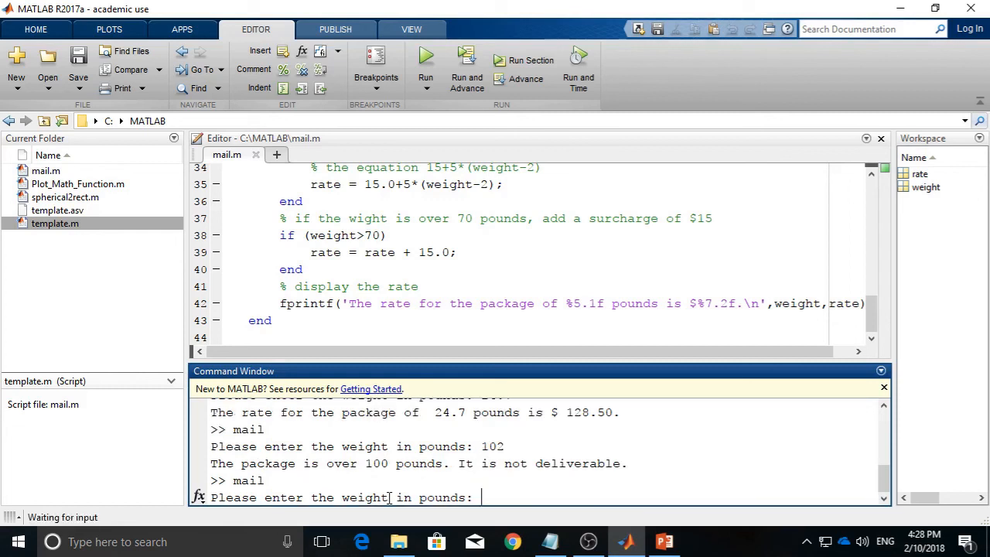
Enter 100 pounds for a $520.00 rate, then rerun mail with 82 pounds typed.
text(100)
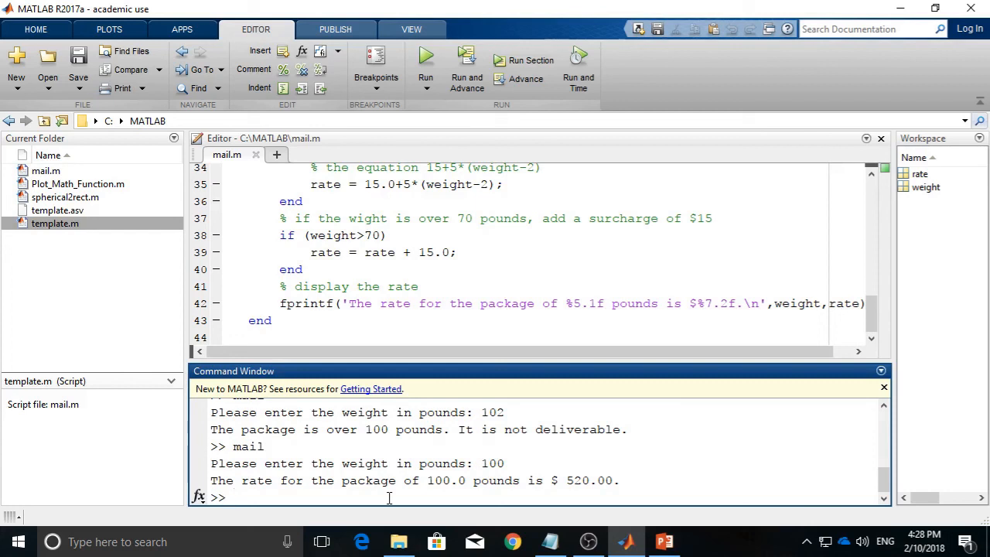
text(100)
text(mail)
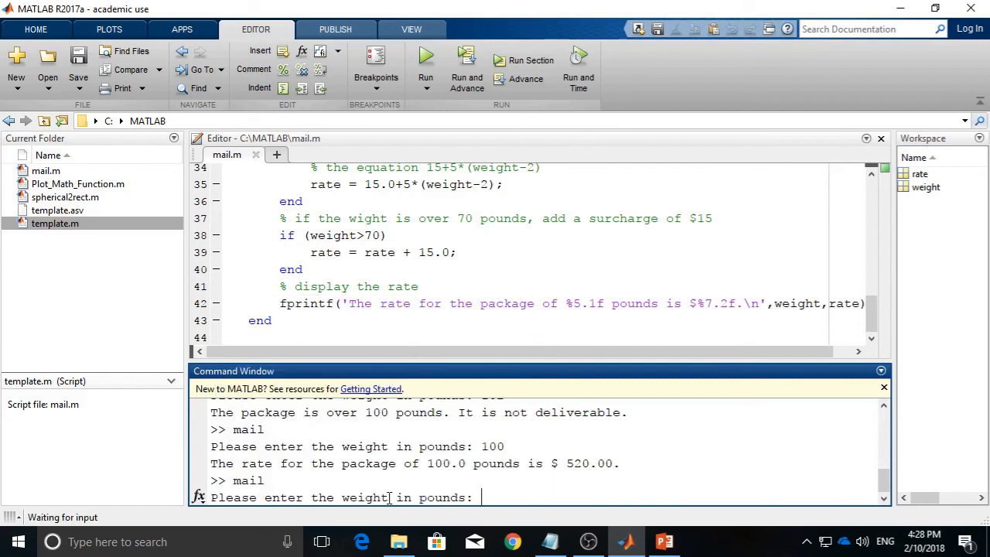
text(82)
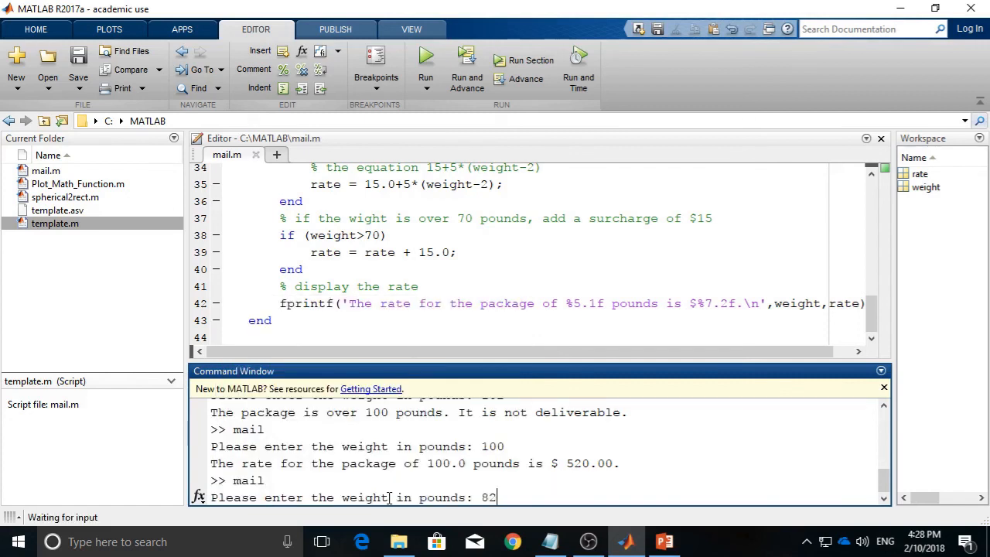